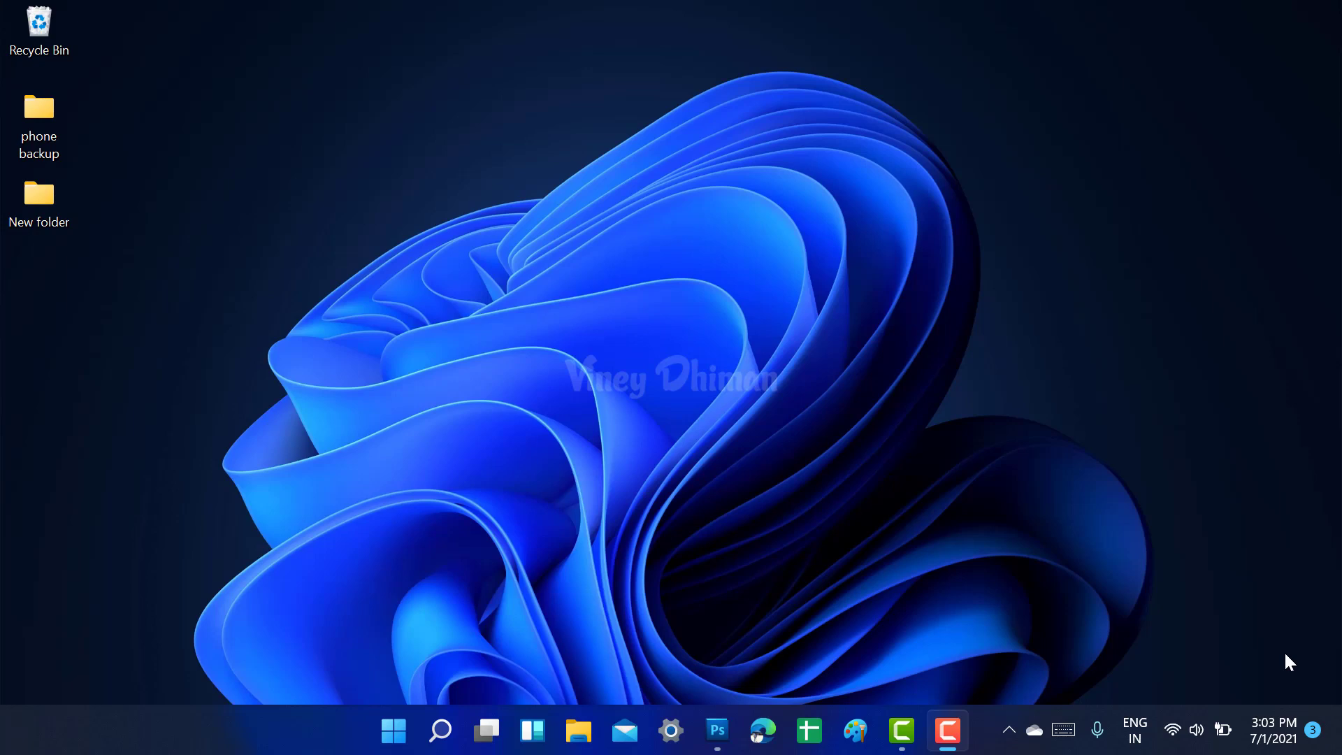
pyautogui.moveTo(572, 660)
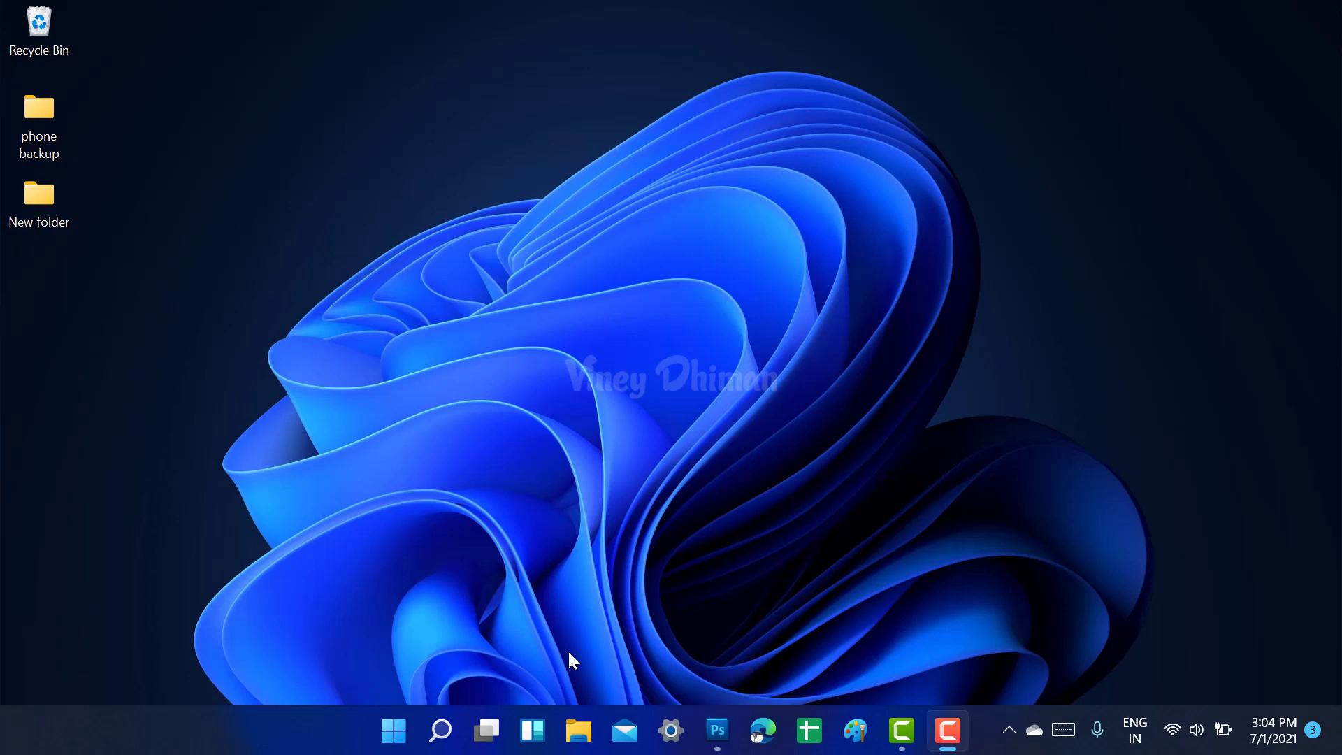
pyautogui.moveTo(417, 456)
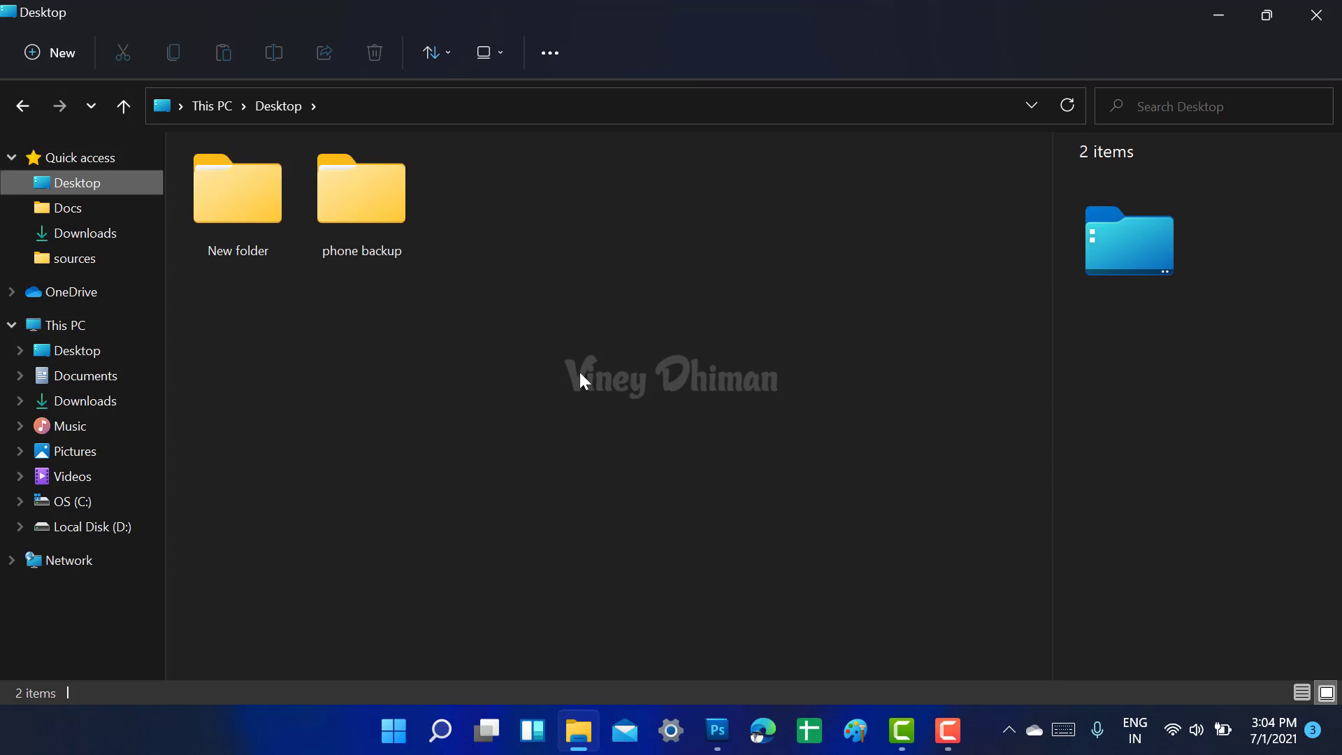
pyautogui.moveTo(415, 406)
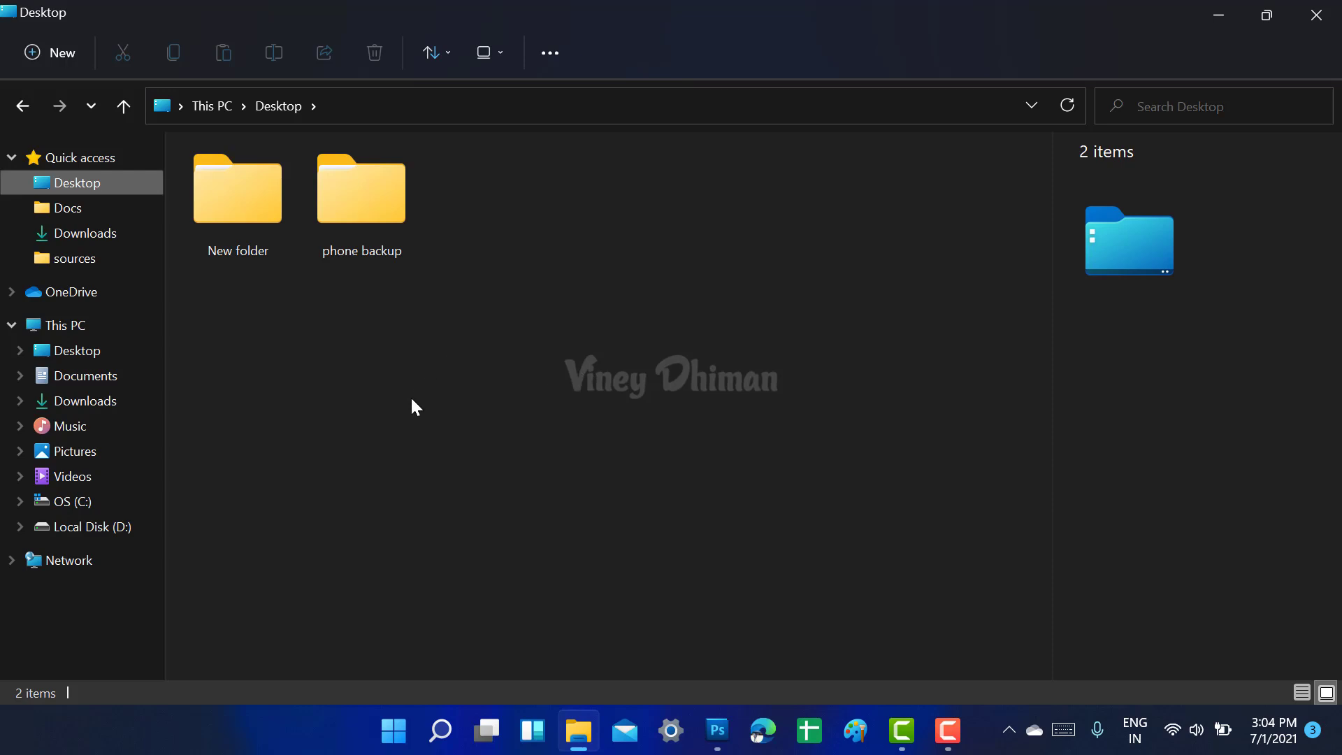
pyautogui.moveTo(418, 428)
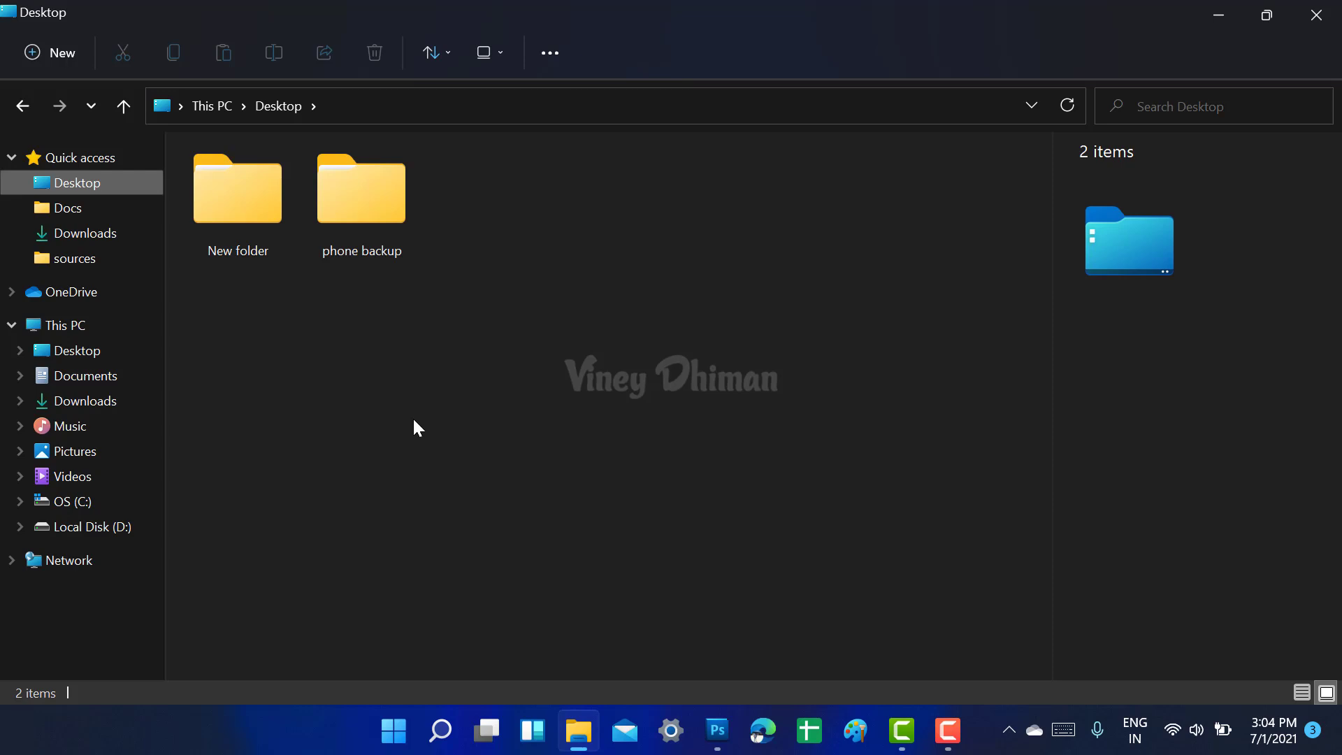
pyautogui.moveTo(328, 426)
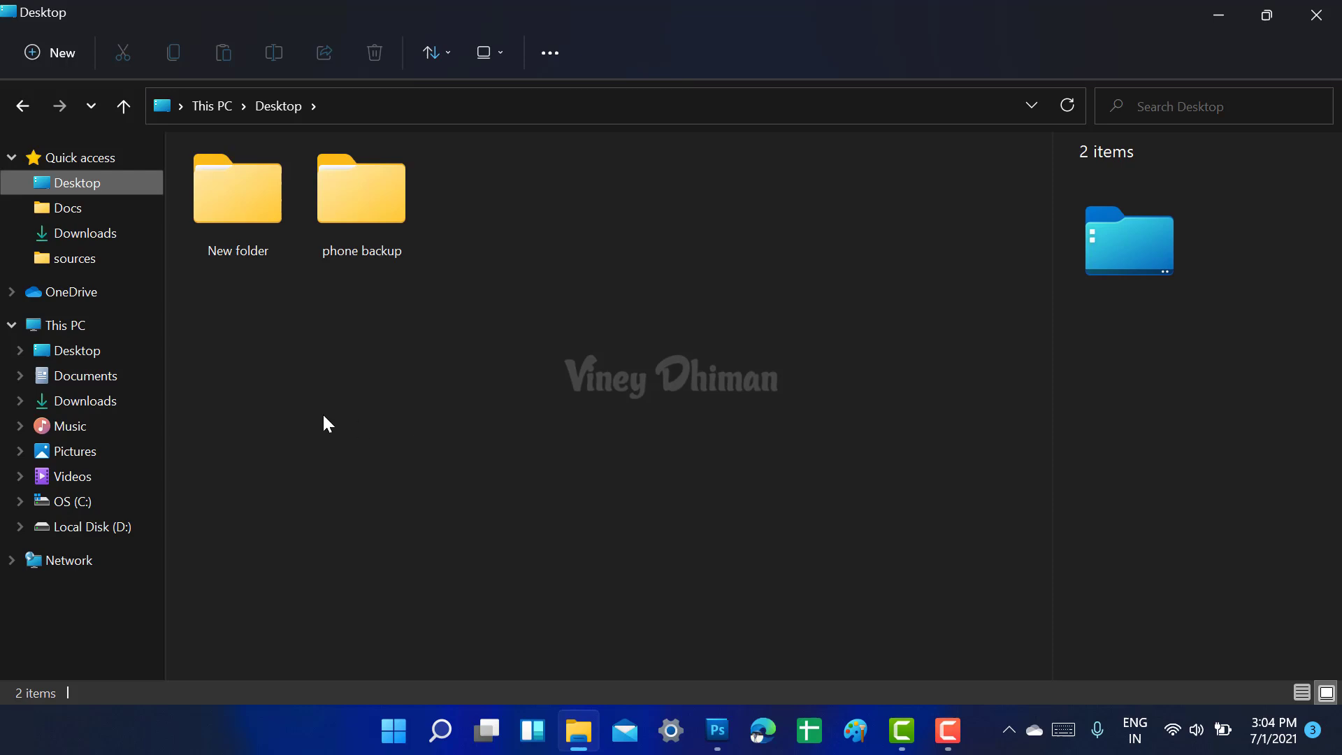
pyautogui.moveTo(301, 420)
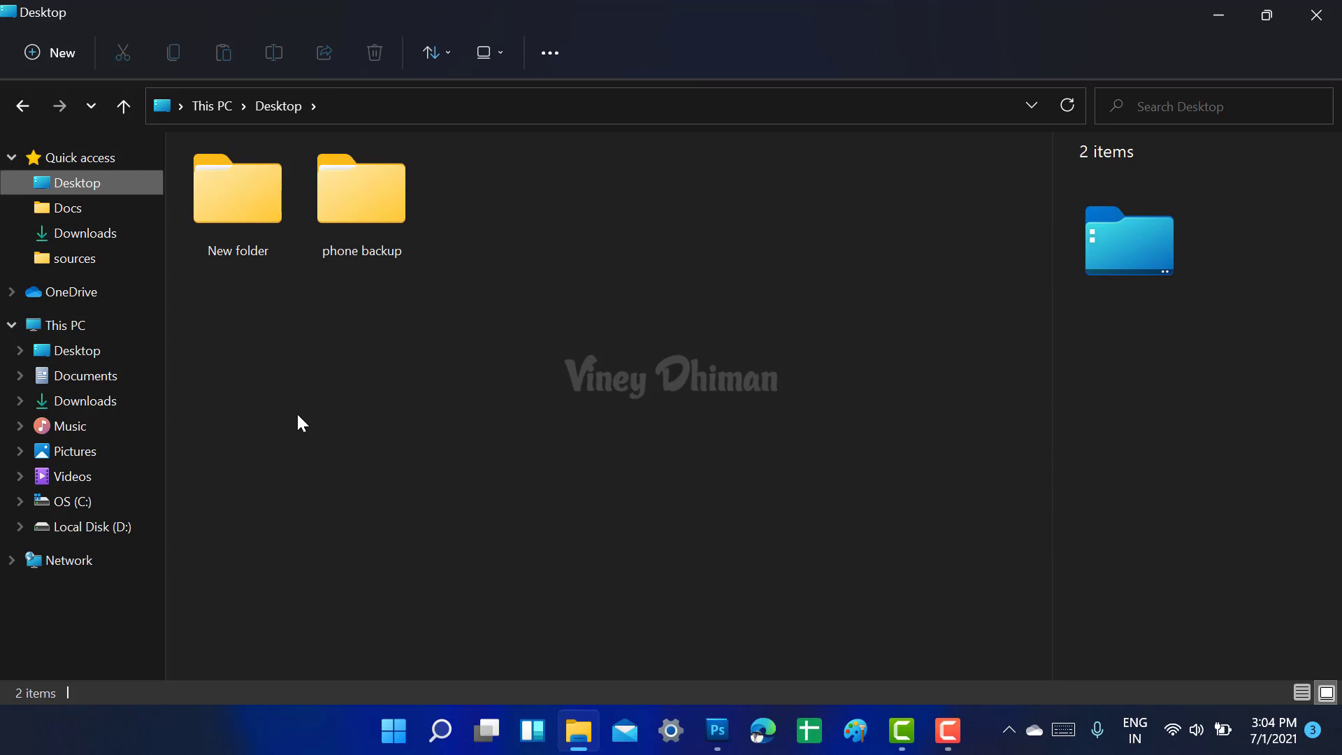
pyautogui.moveTo(367, 492)
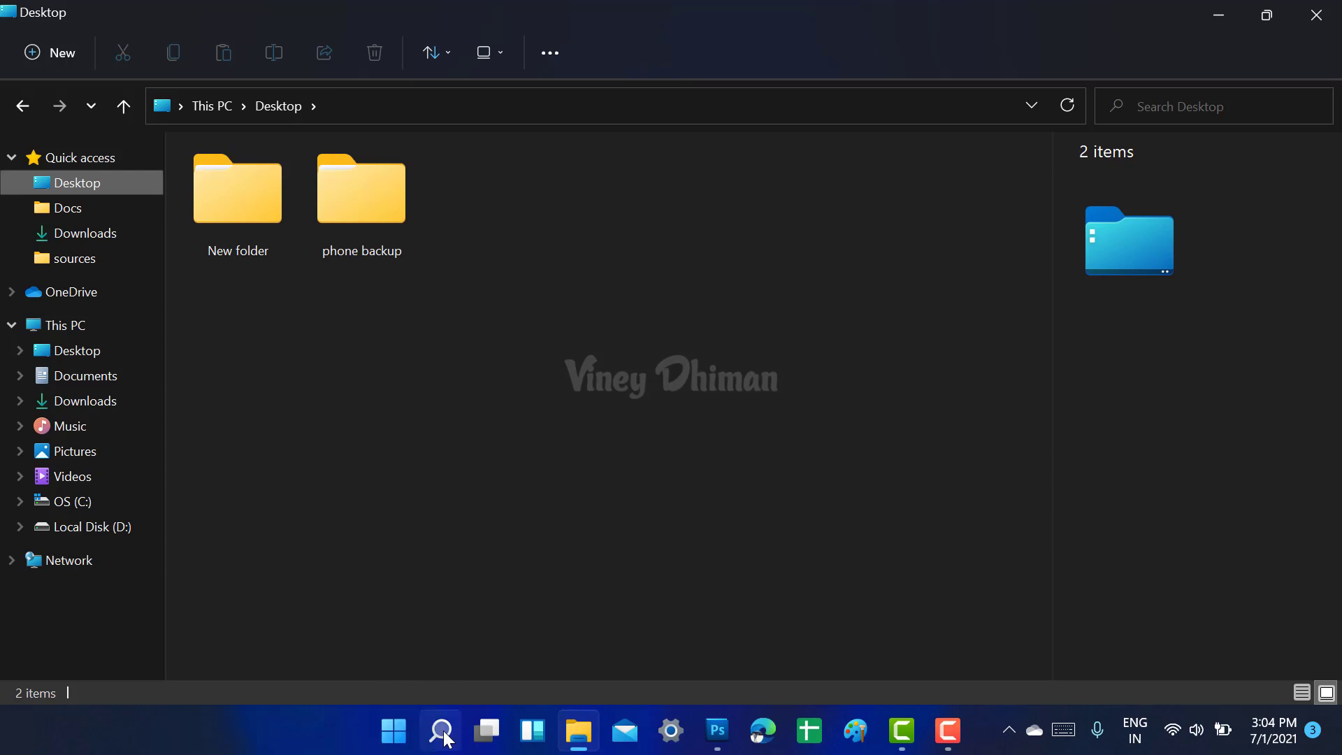
# Search Windows for 'options' and launch the File Explorer Options dialog.
pyautogui.click(441, 730)
pyautogui.write('file explorer')
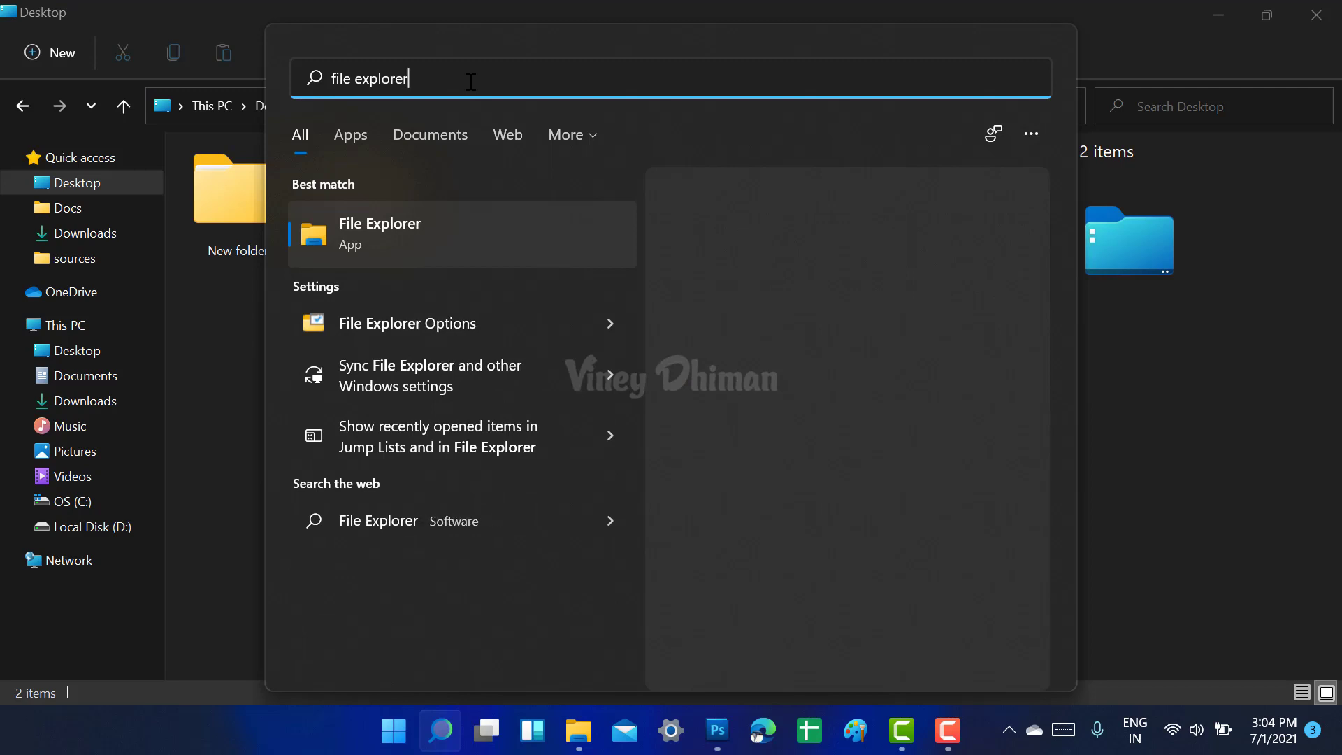
pyautogui.write('options')
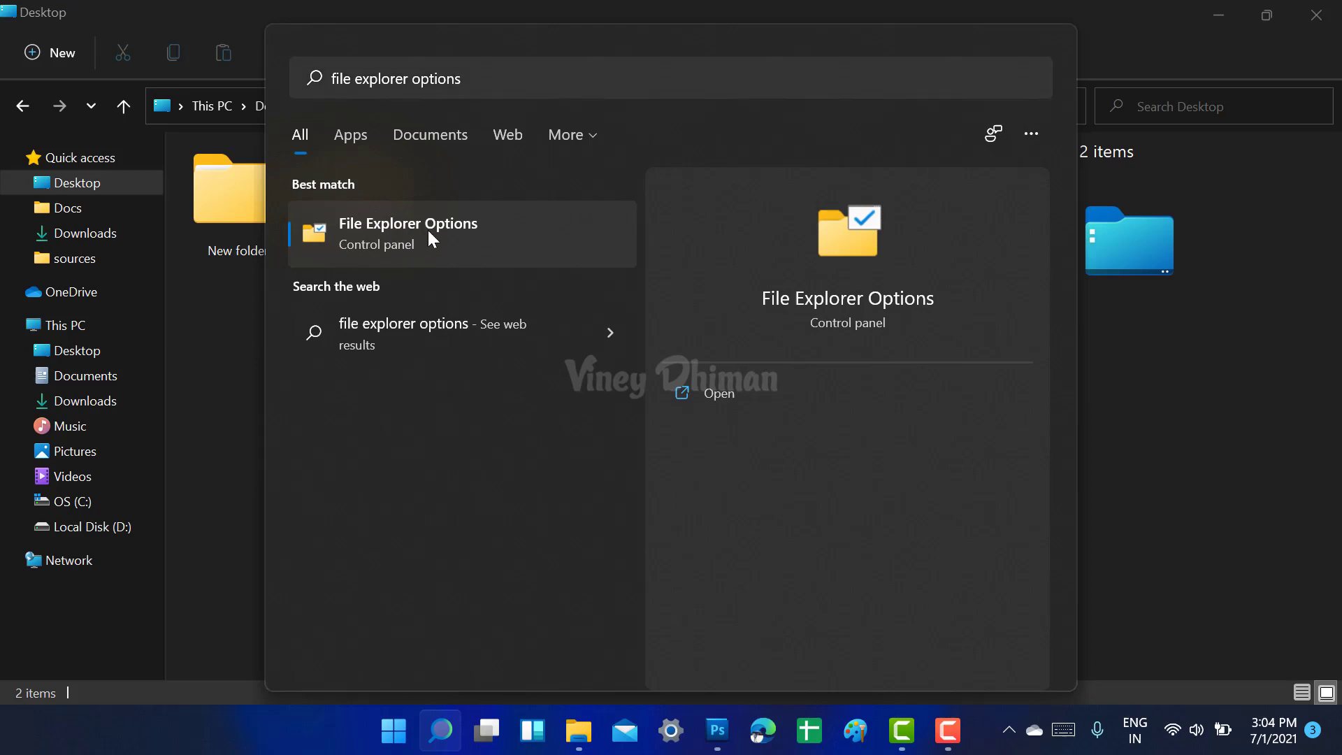
pyautogui.click(408, 231)
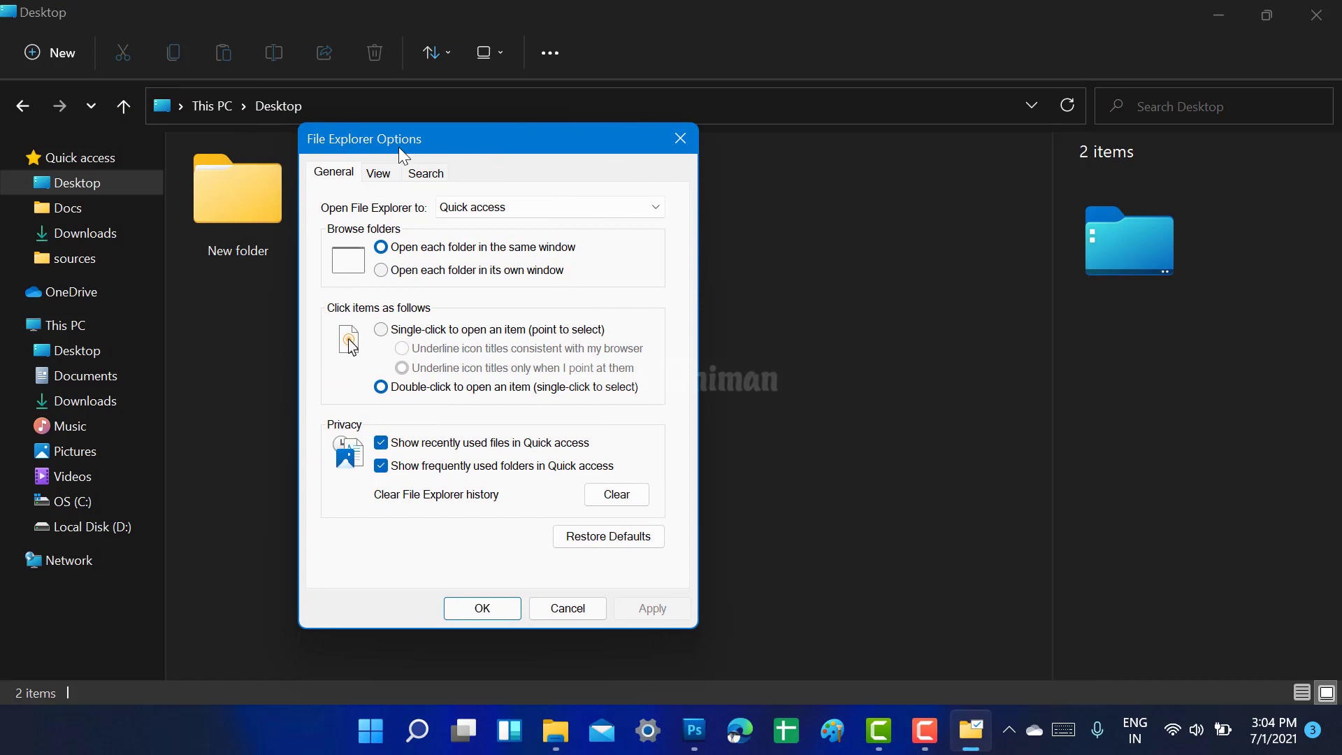
# In the View advanced settings, enable 'Launch folder windows in a separate process' and apply it.
pyautogui.click(378, 174)
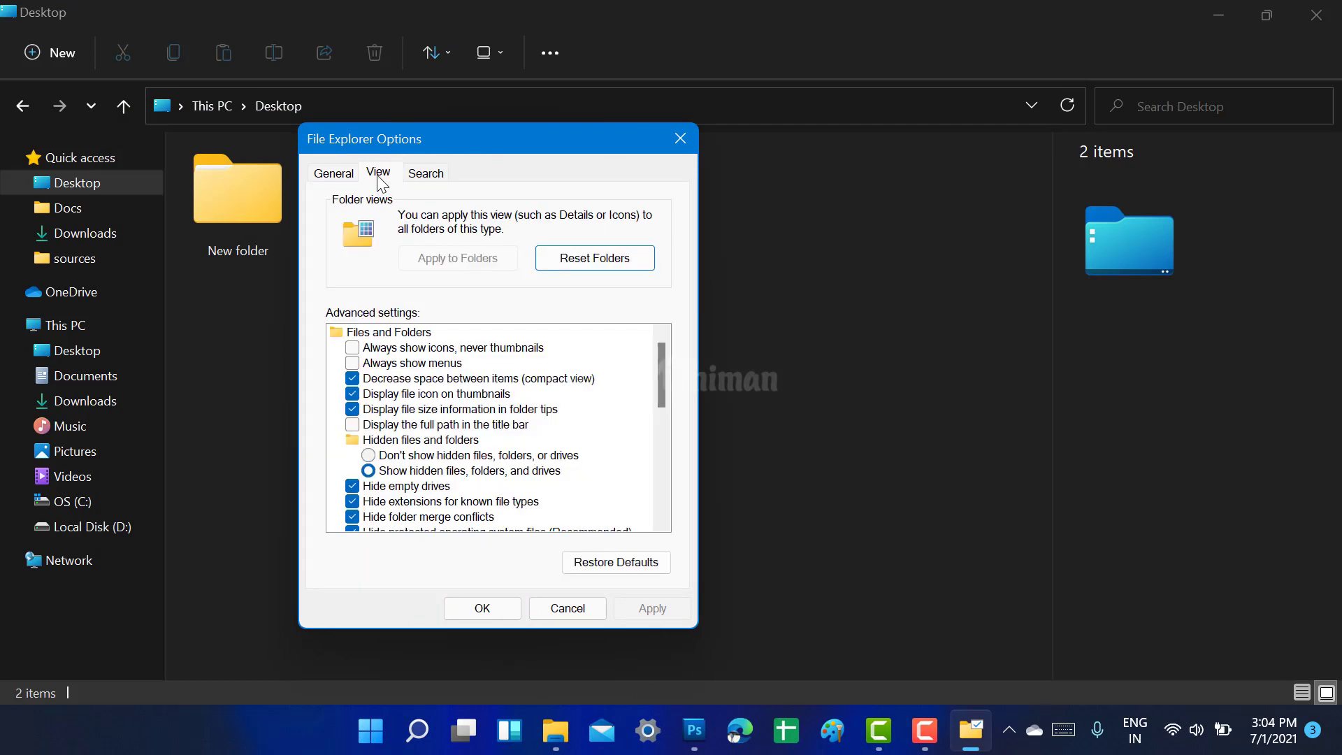
pyautogui.scroll(-3)
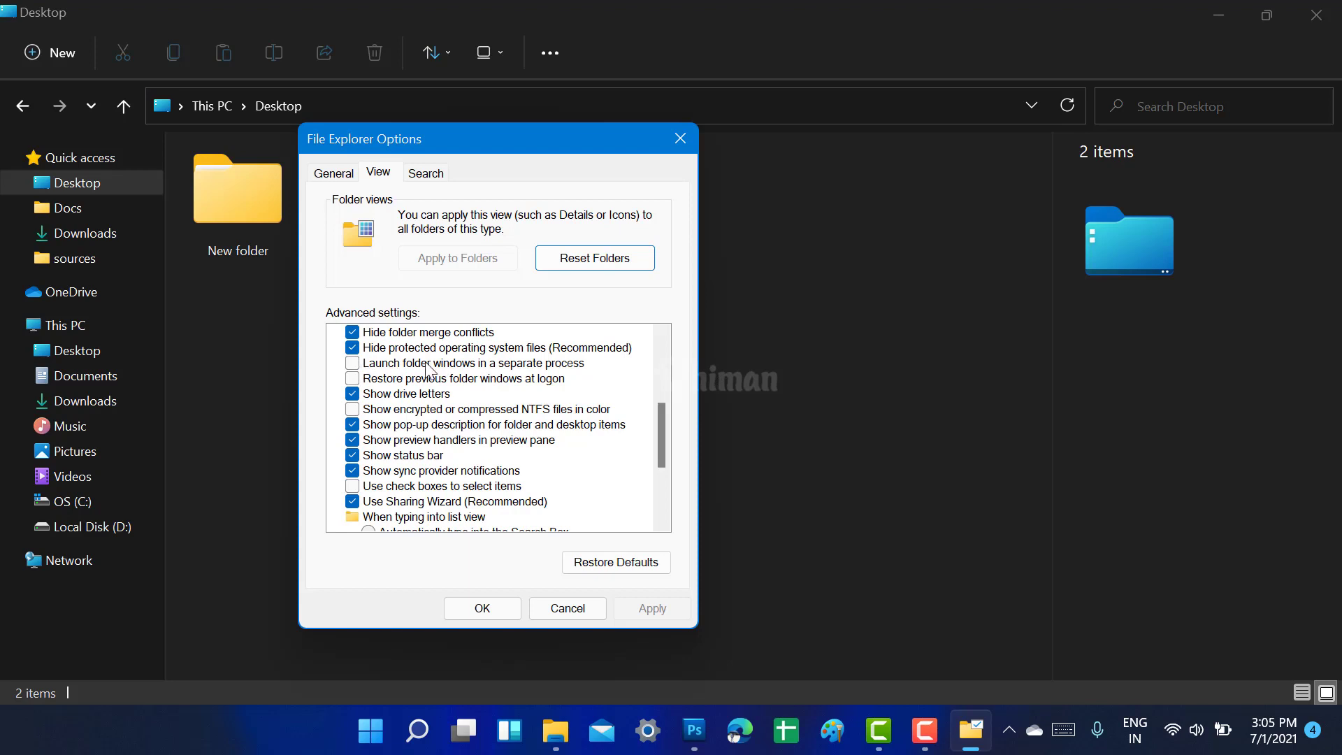
pyautogui.moveTo(421, 371)
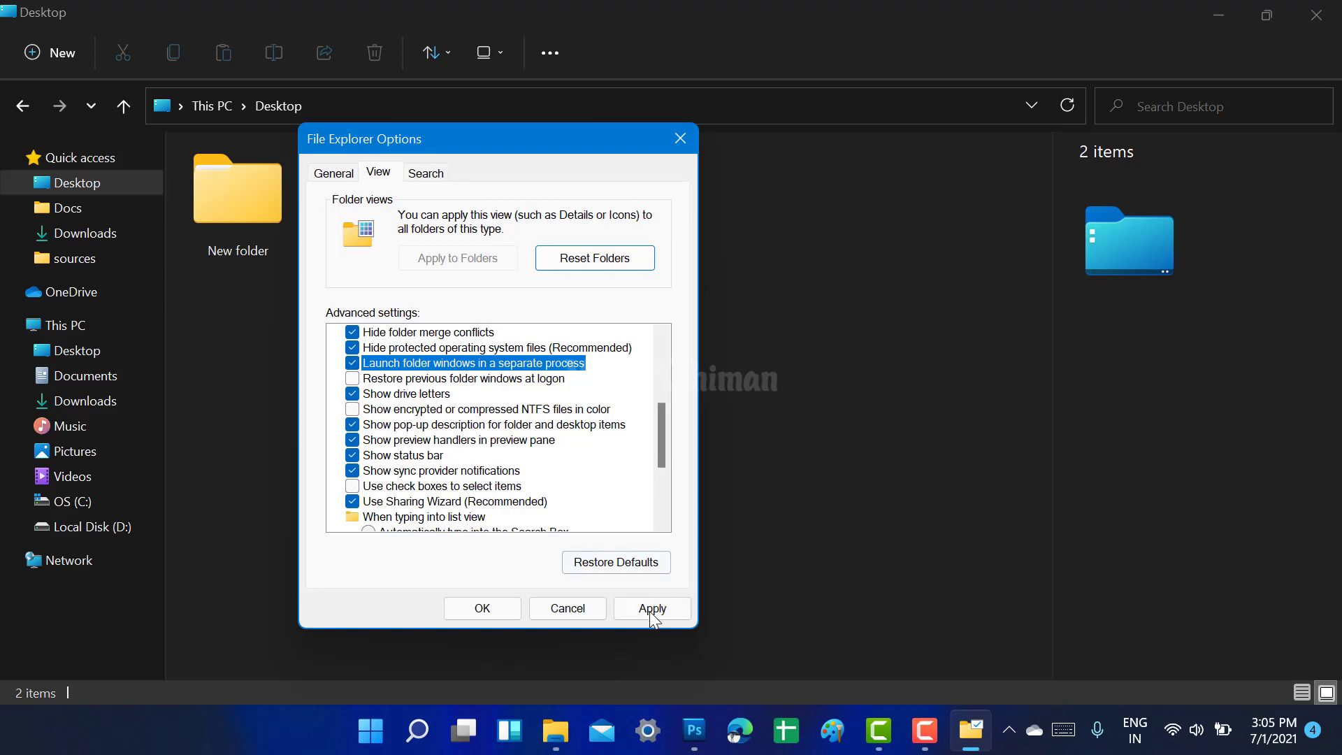
pyautogui.click(481, 608)
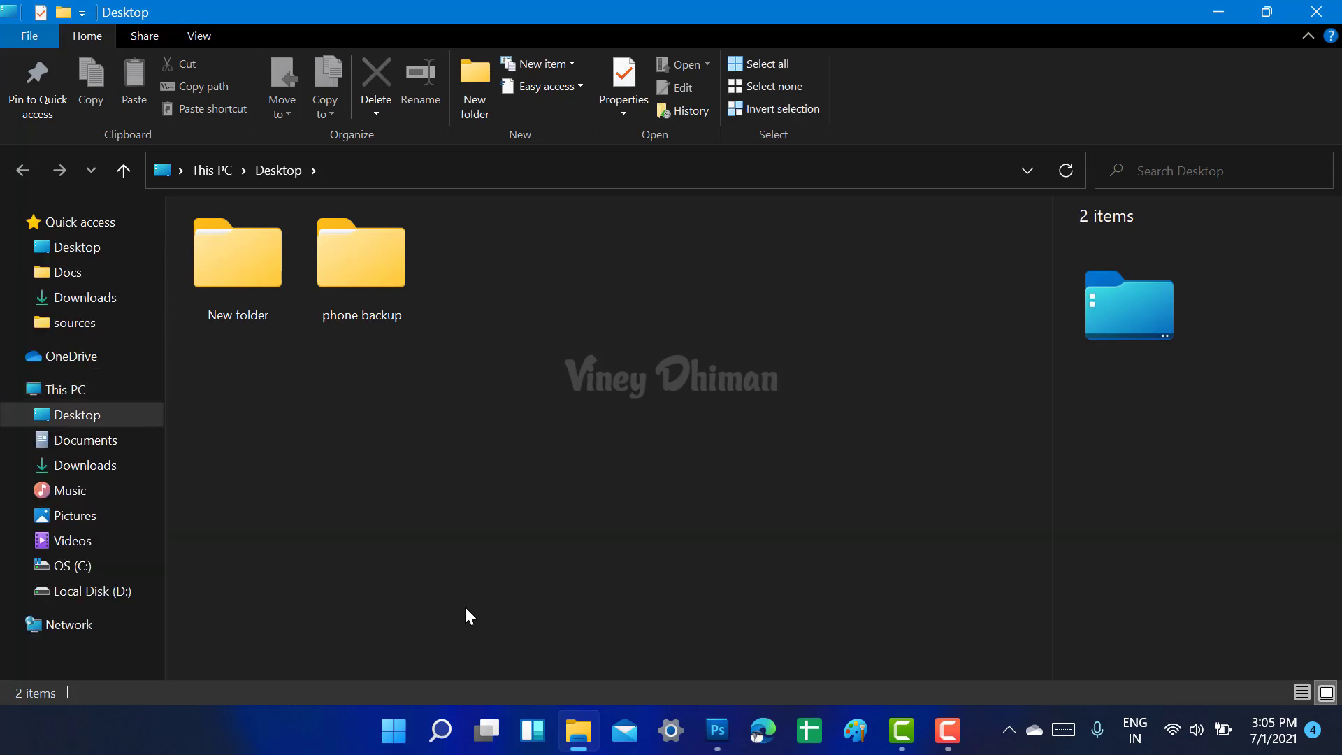
pyautogui.moveTo(879, 117)
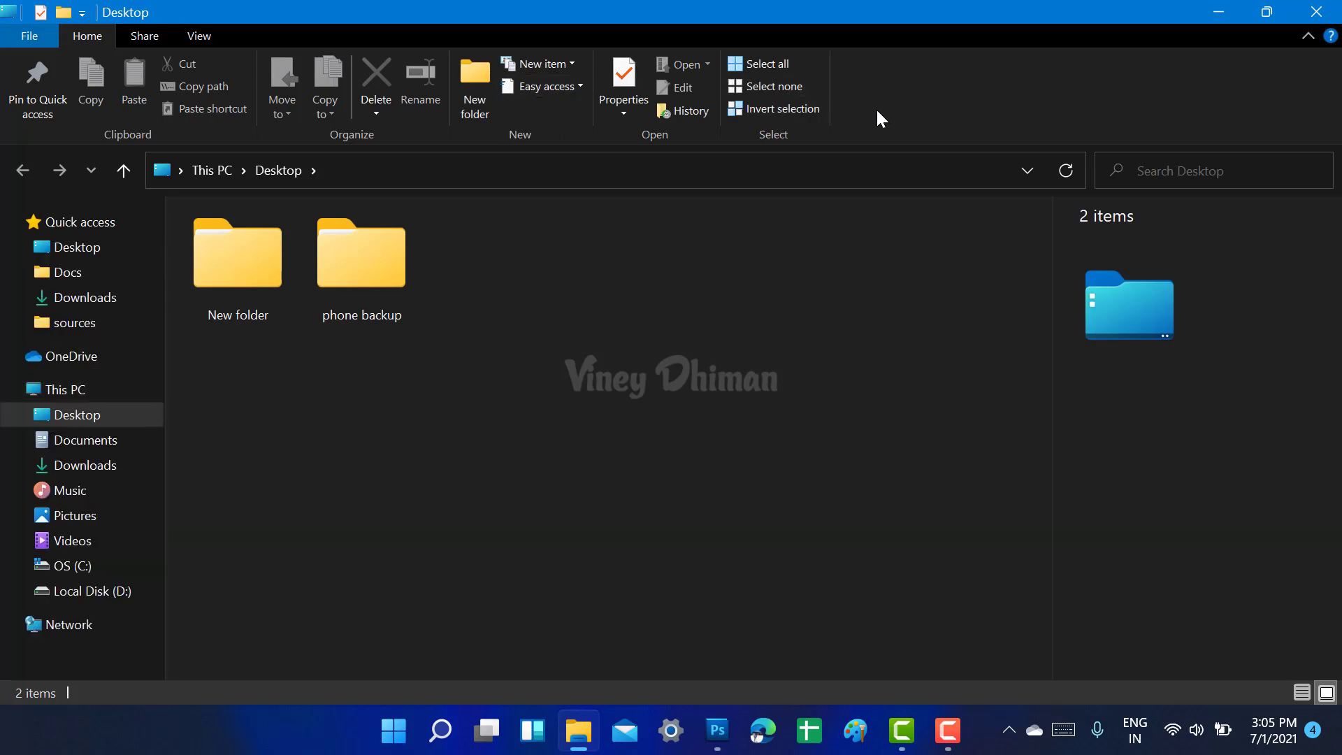
pyautogui.moveTo(405, 570)
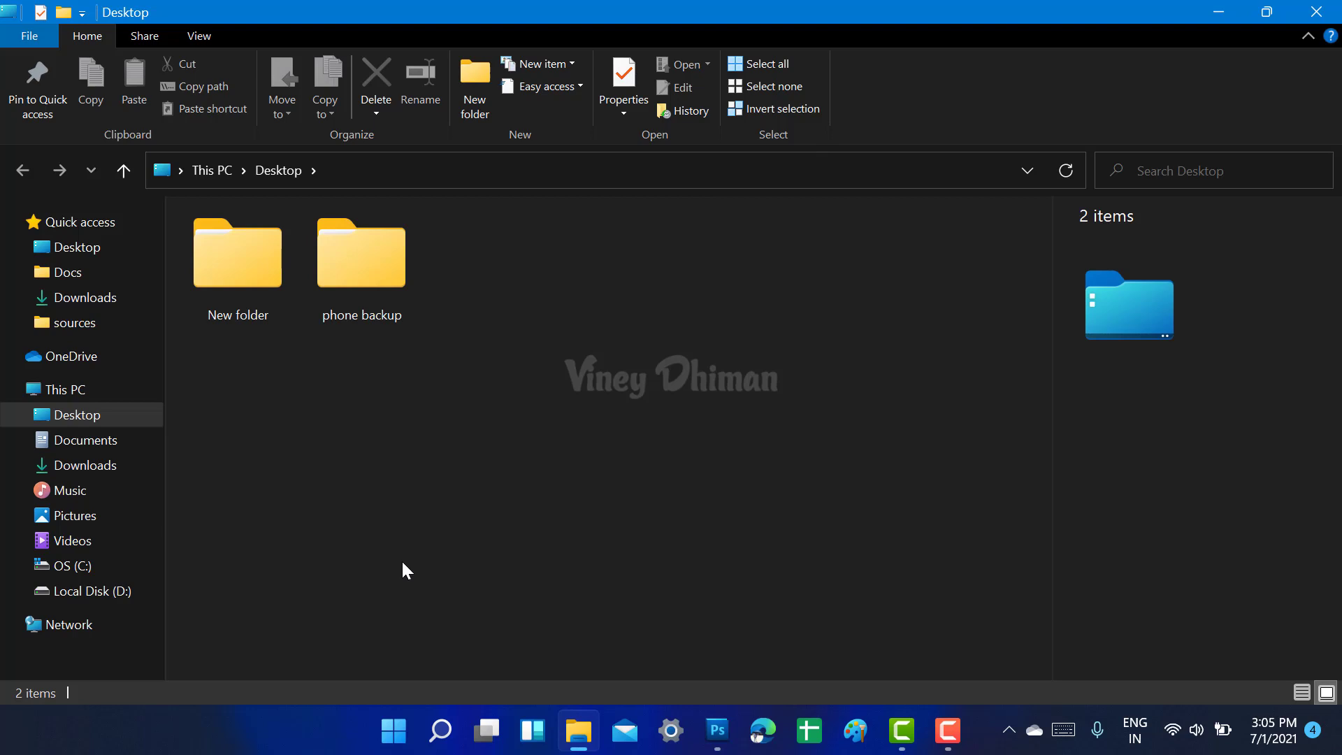
pyautogui.moveTo(347, 575)
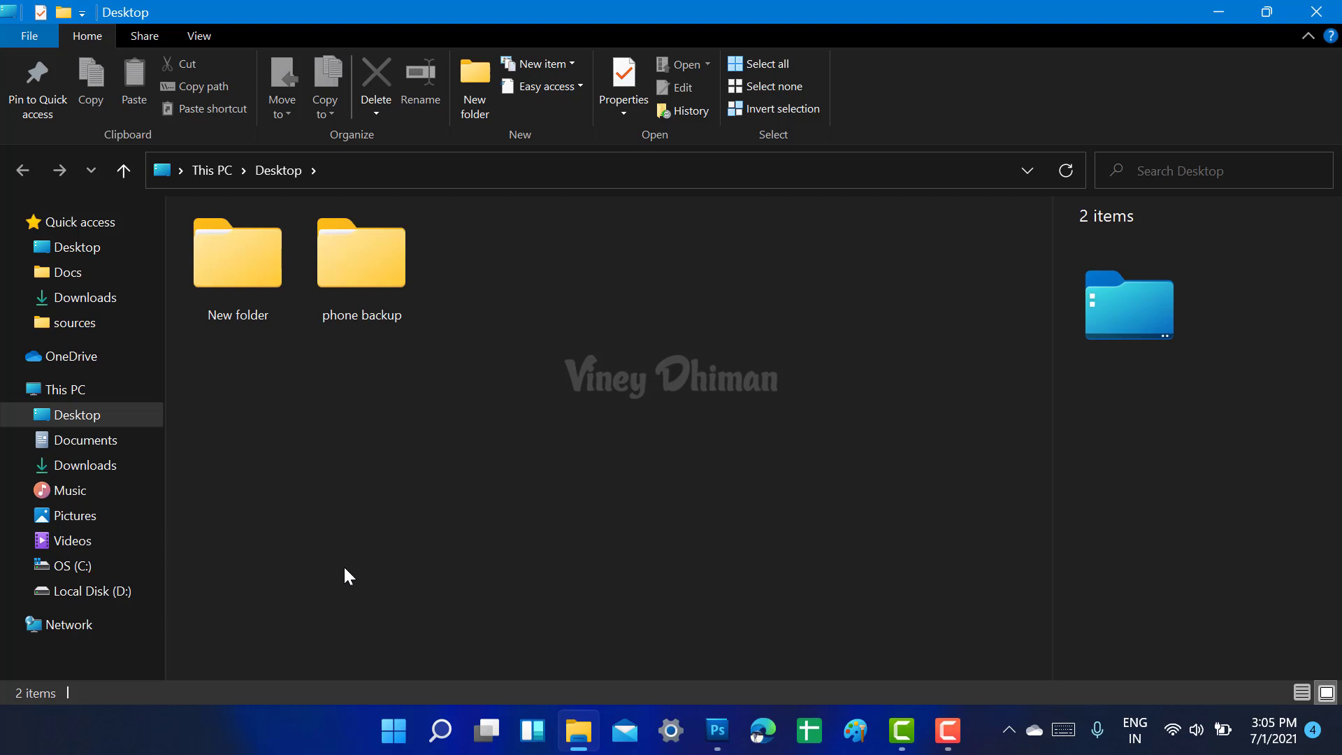
pyautogui.moveTo(408, 590)
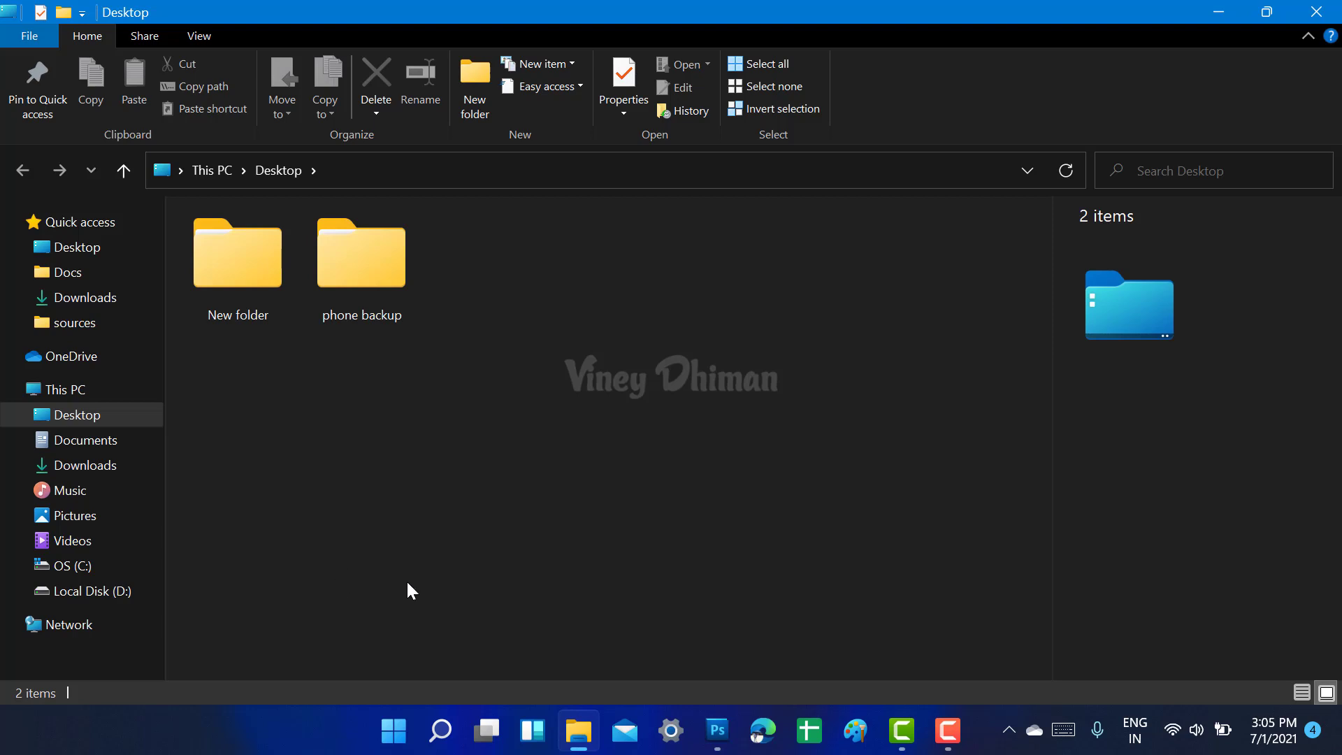
pyautogui.moveTo(387, 637)
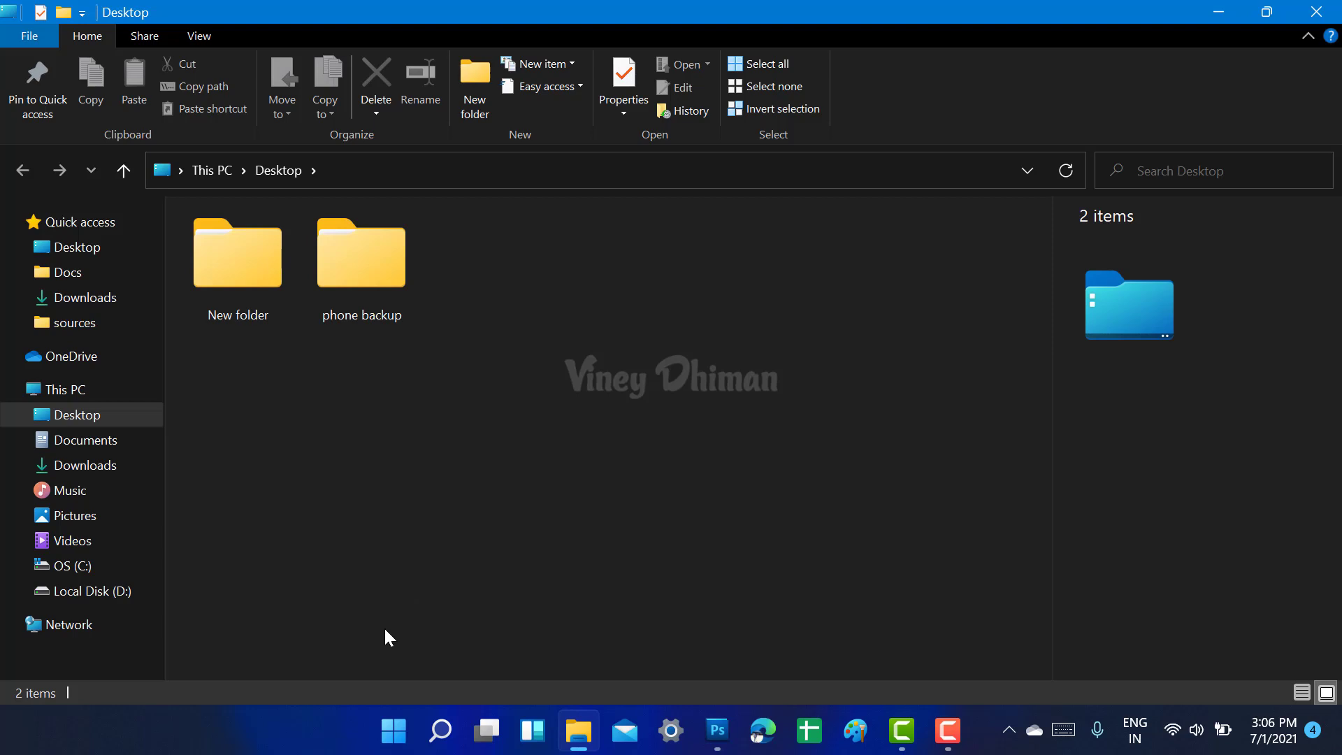
pyautogui.moveTo(347, 577)
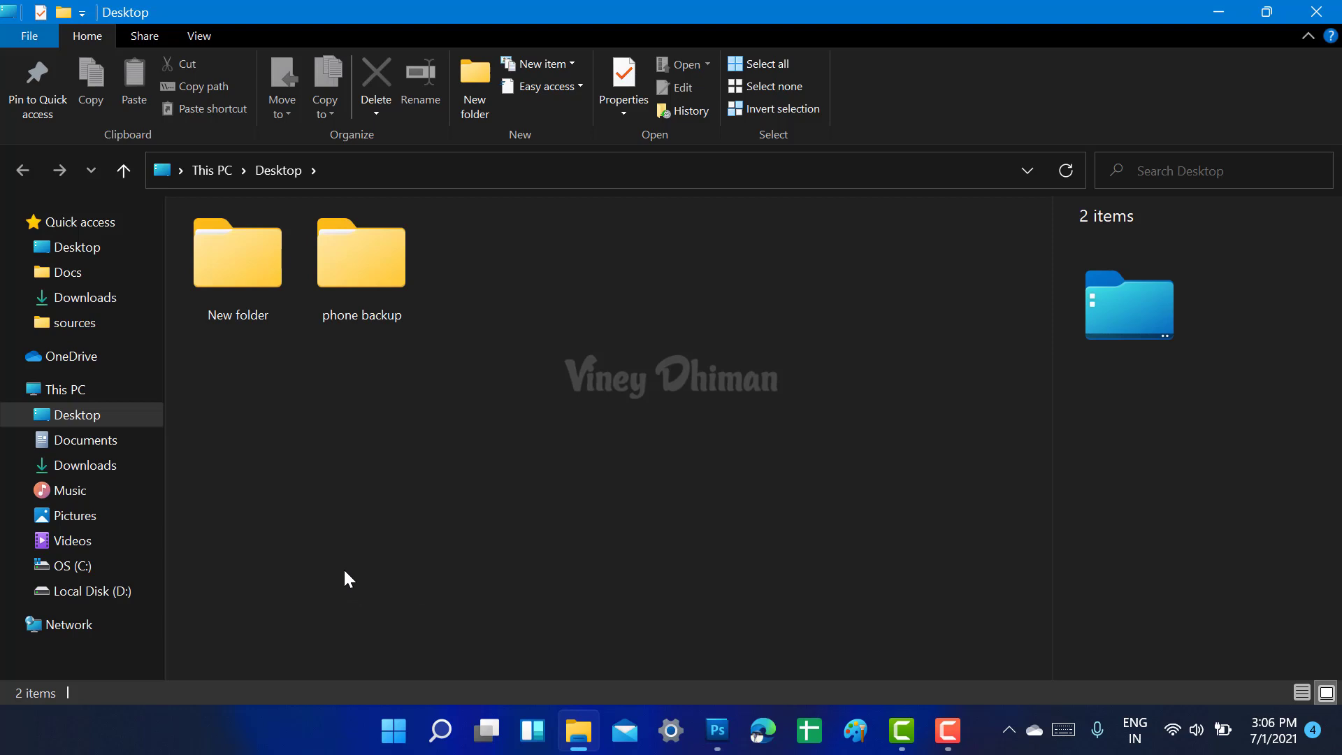
pyautogui.moveTo(445, 548)
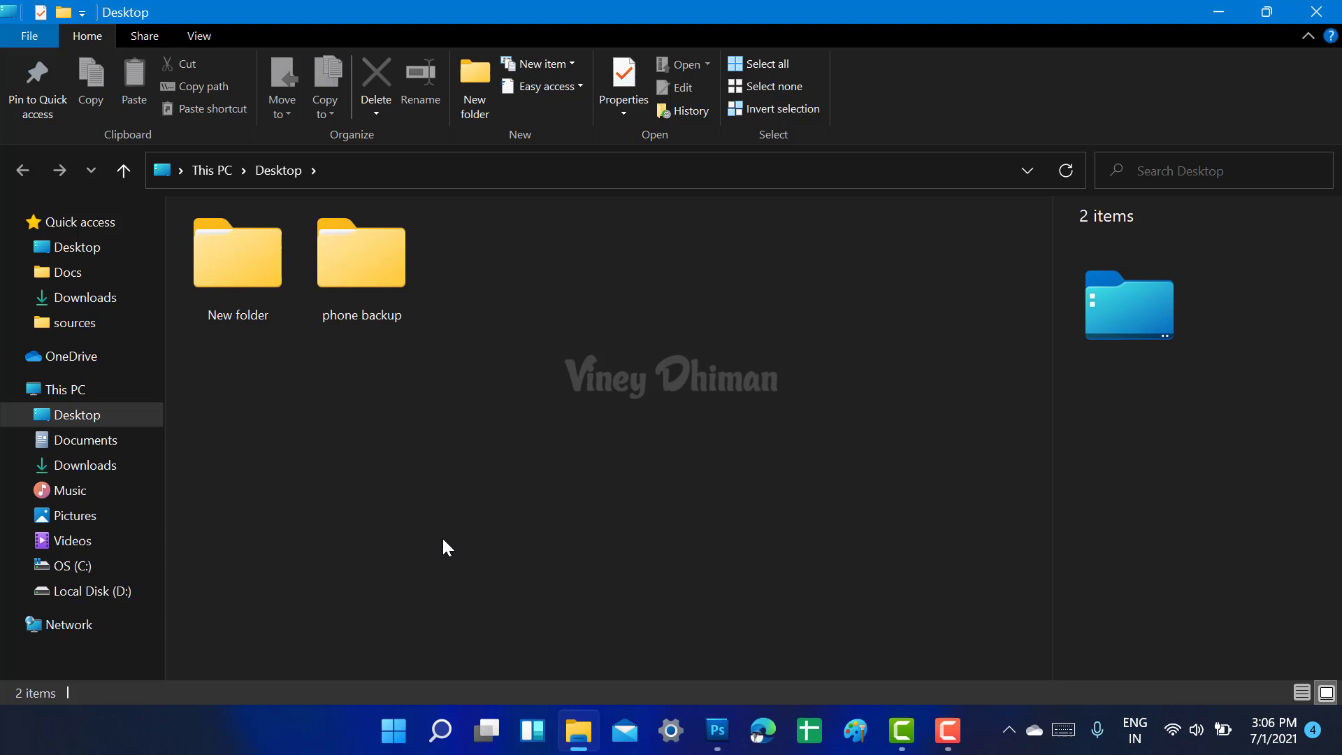